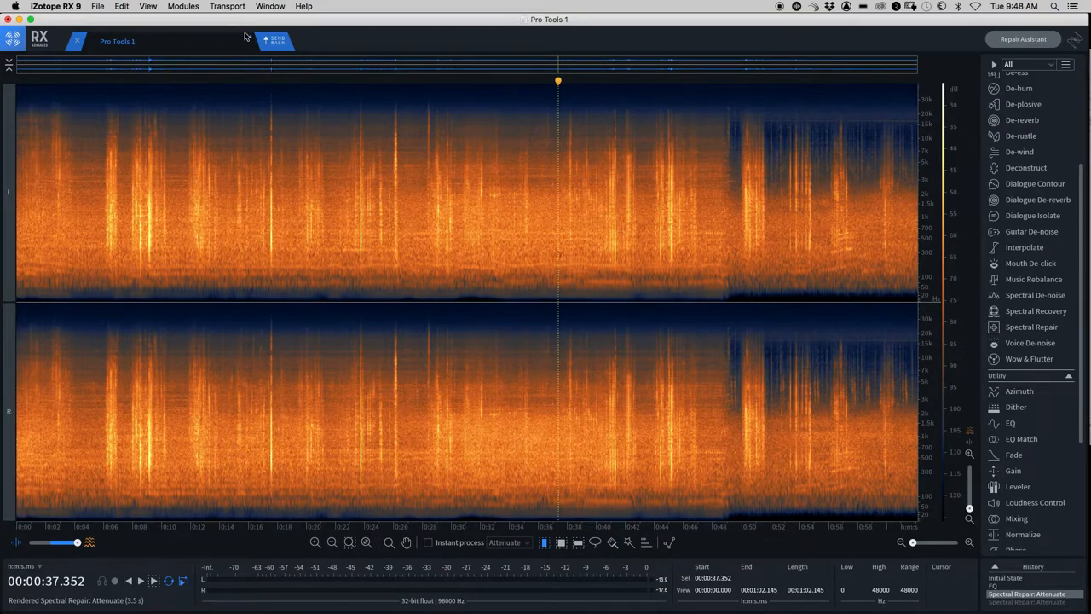
# Look through the Window, Modules and Edit menus
pyautogui.click(270, 6)
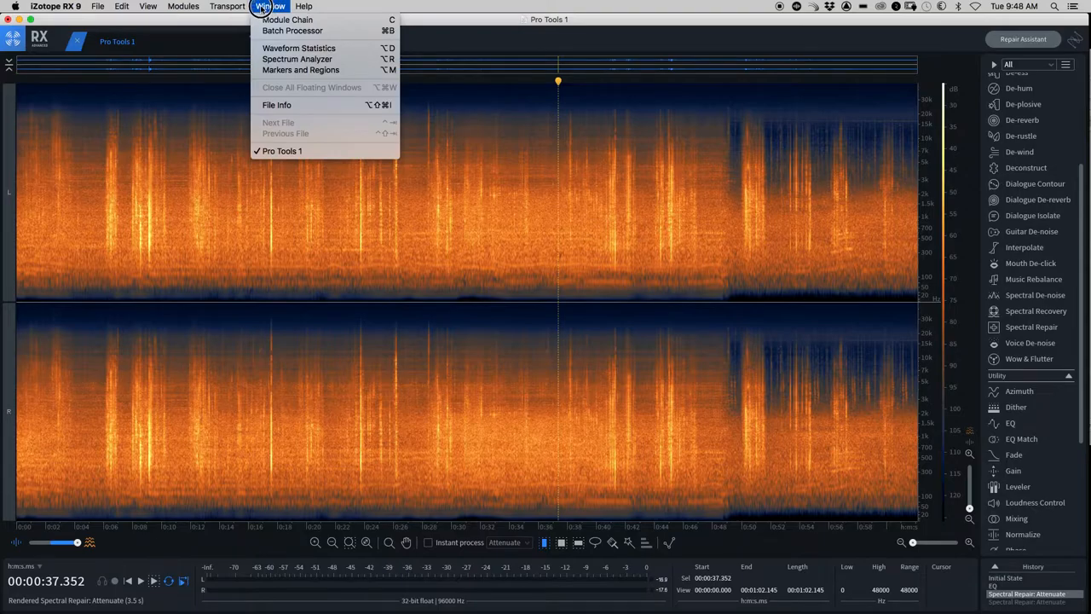
pyautogui.click(183, 6)
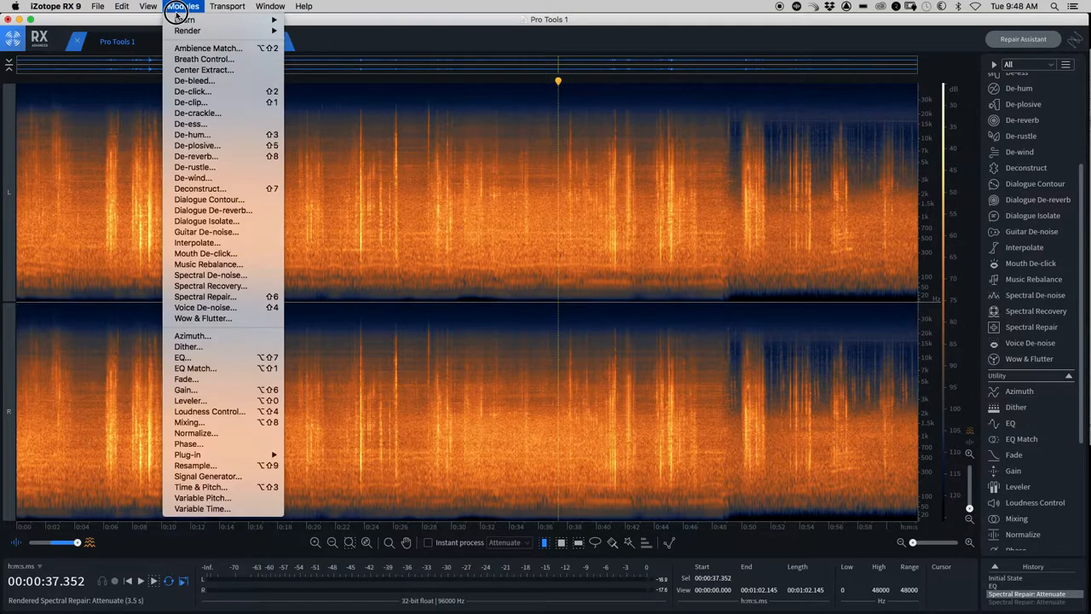
pyautogui.click(101, 6)
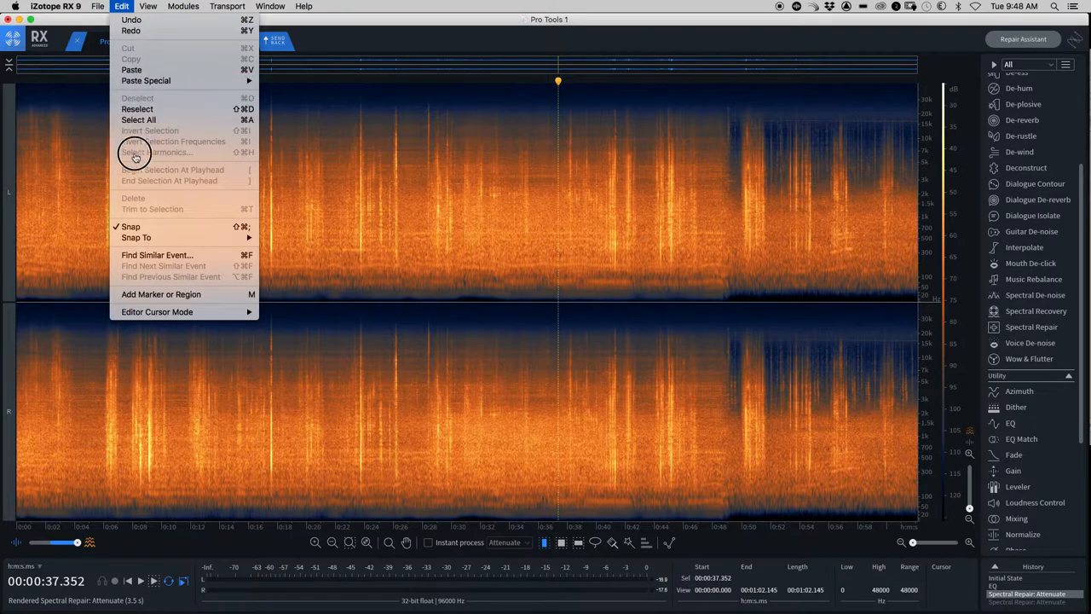
pyautogui.moveTo(507, 248)
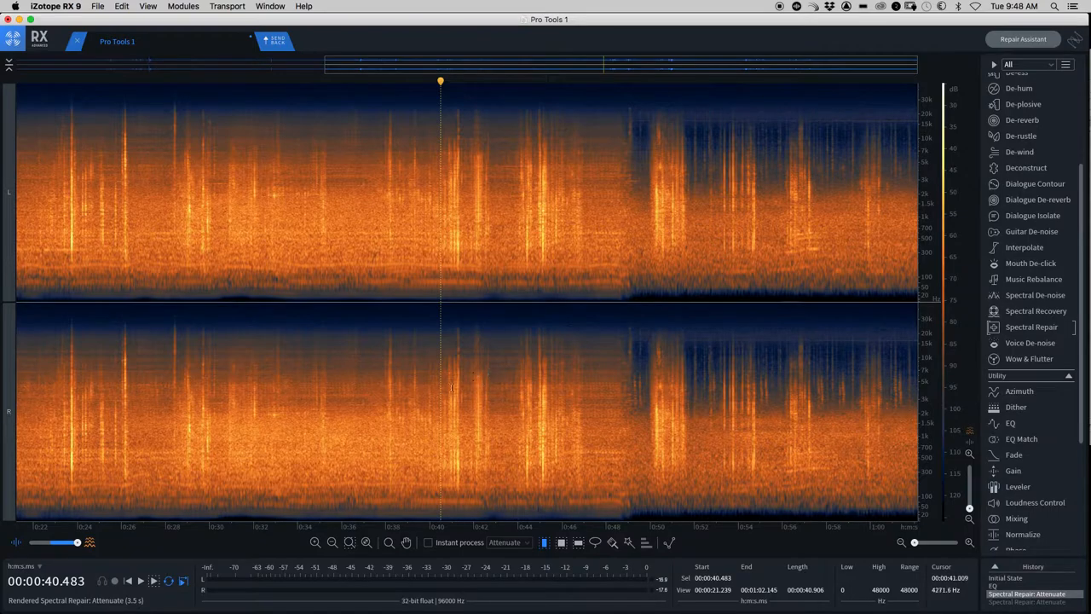
pyautogui.moveTo(435, 410)
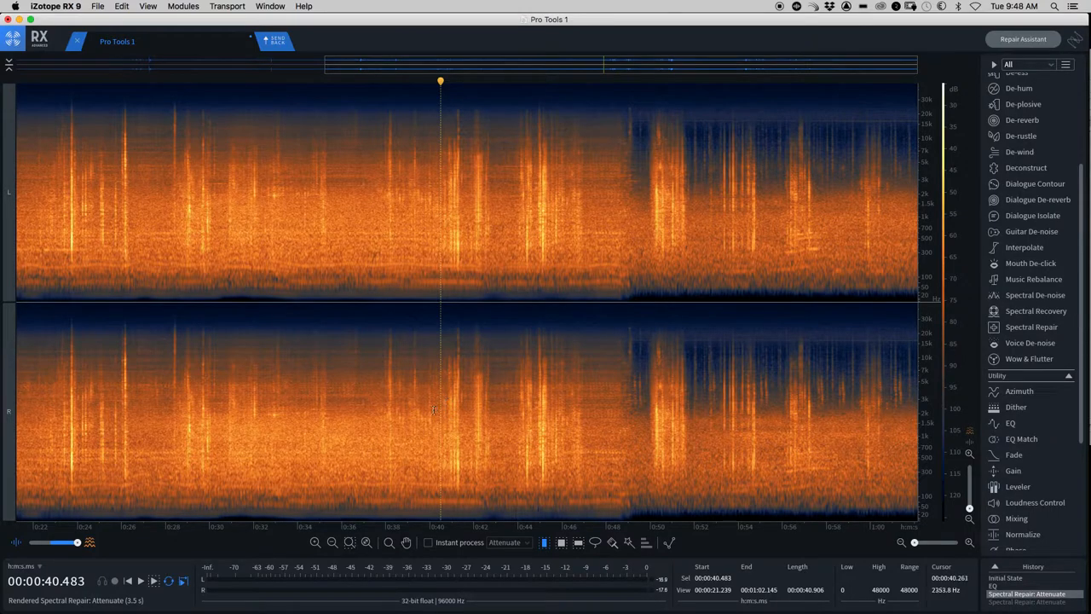
pyautogui.moveTo(484, 334)
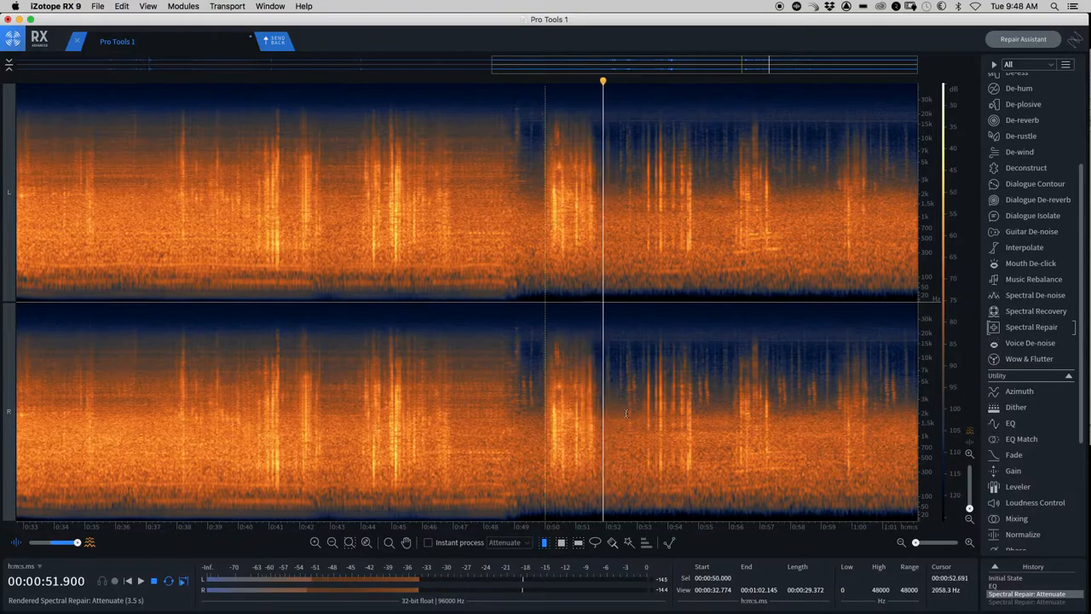
# Lasso the chirp near 49.3 s in both channels and open Edit > Find Similar Event
pyautogui.click(531, 409)
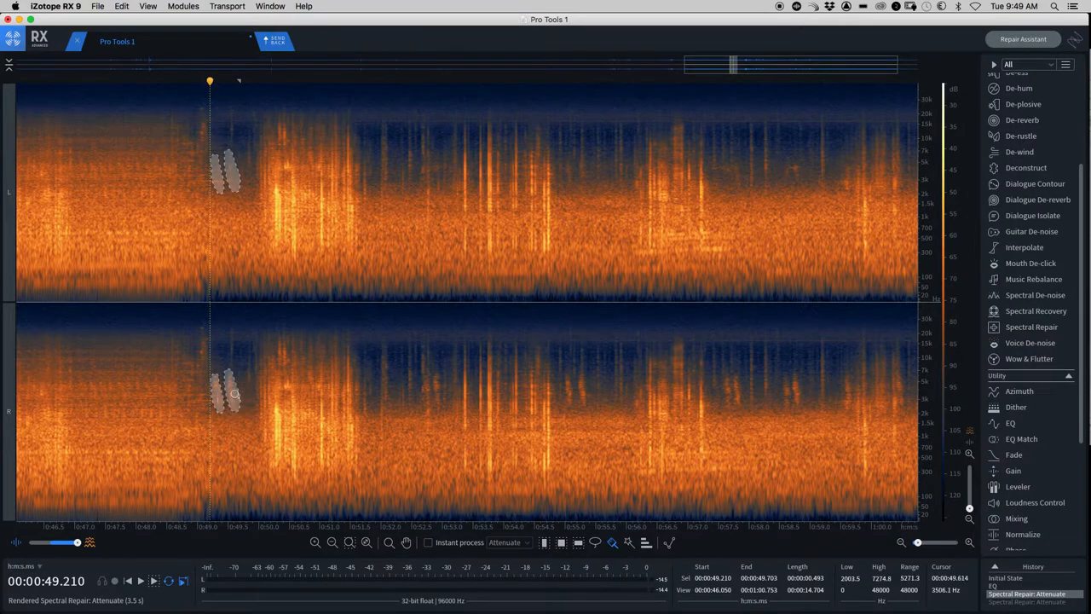
pyautogui.click(141, 581)
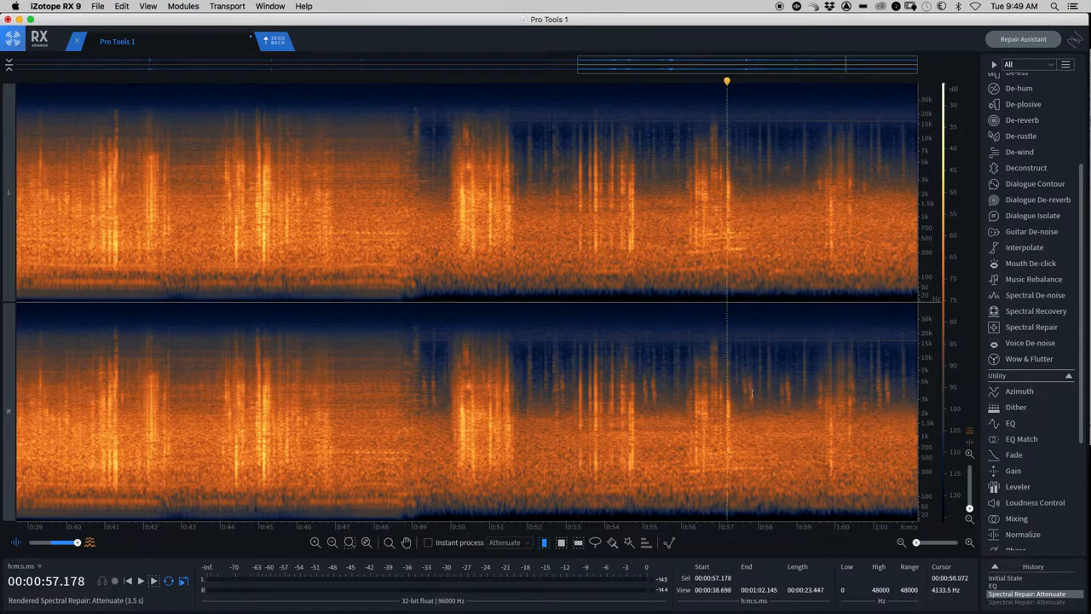
pyautogui.moveTo(876, 391)
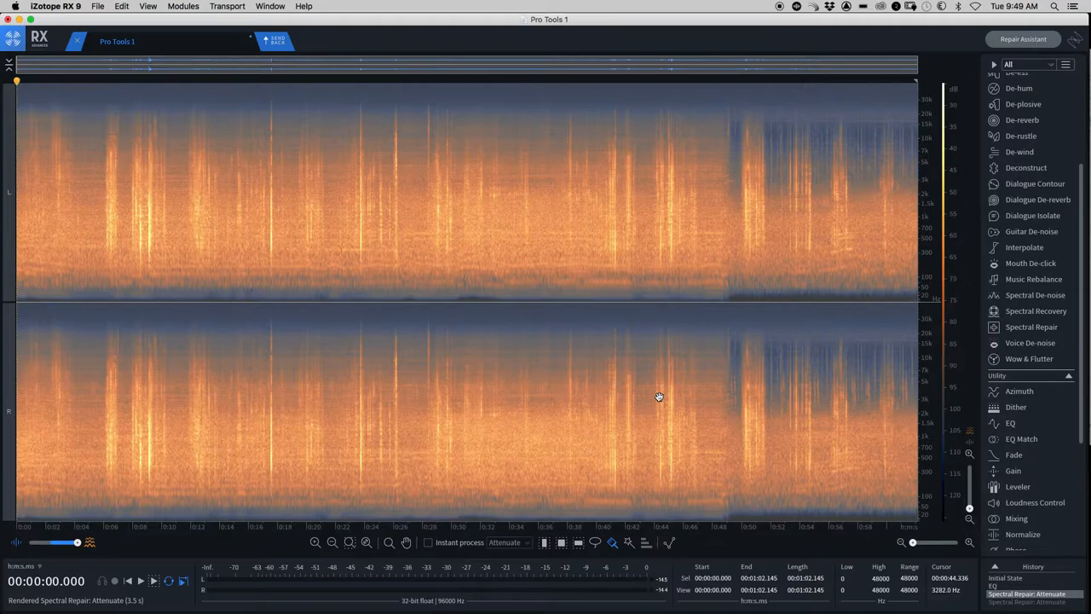
pyautogui.moveTo(628, 378)
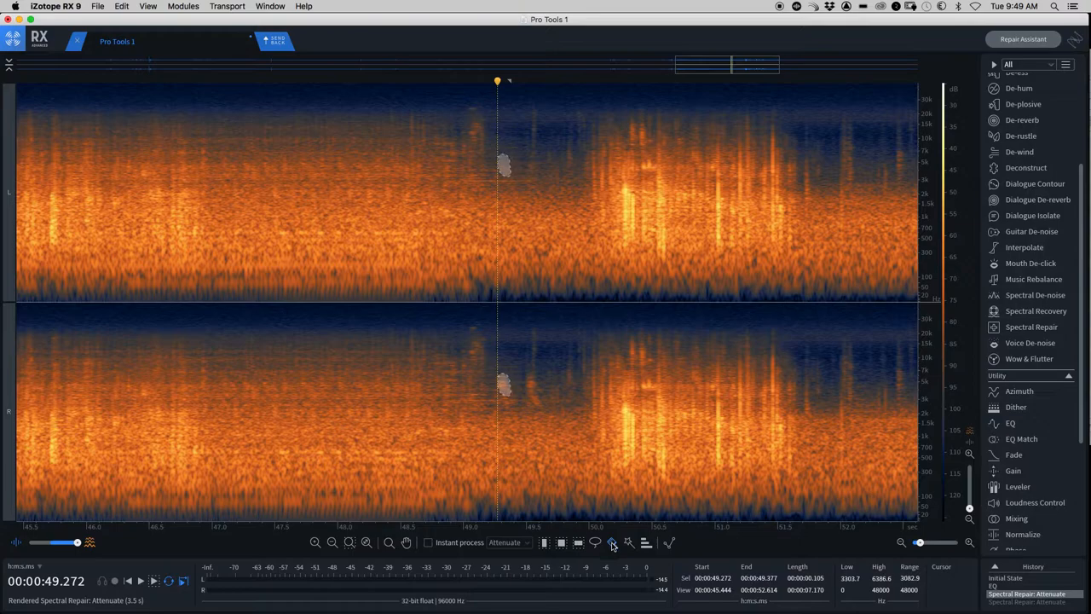
pyautogui.moveTo(503, 384)
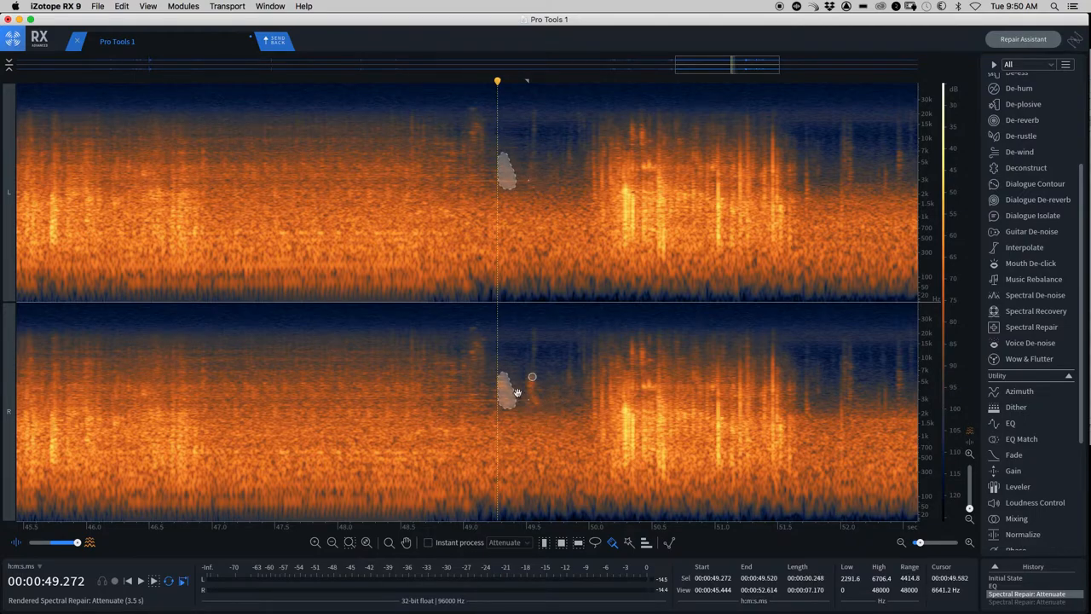
pyautogui.moveTo(565, 387)
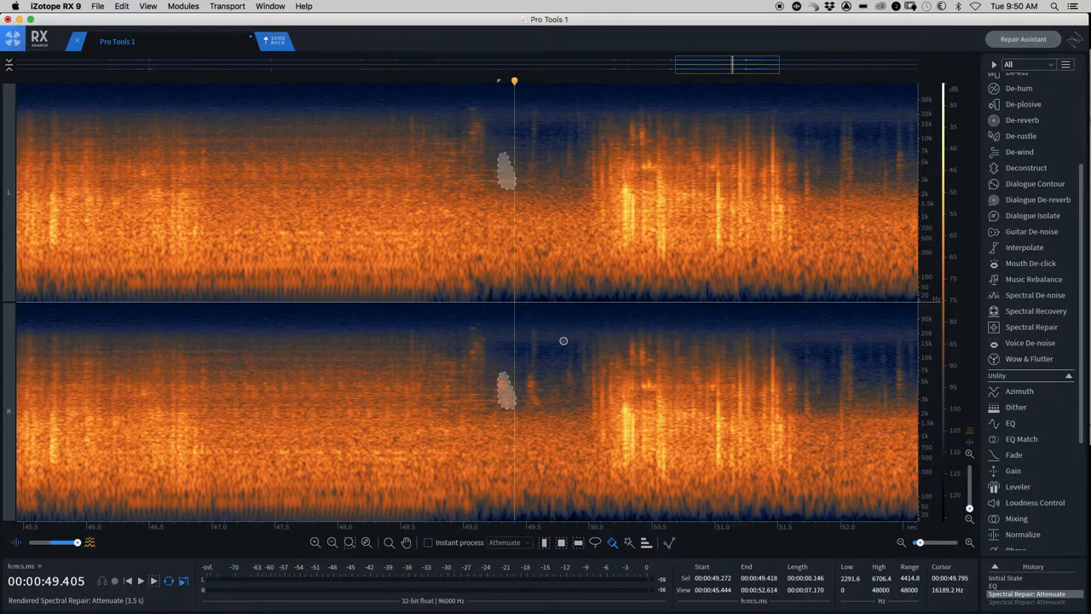
pyautogui.click(121, 6)
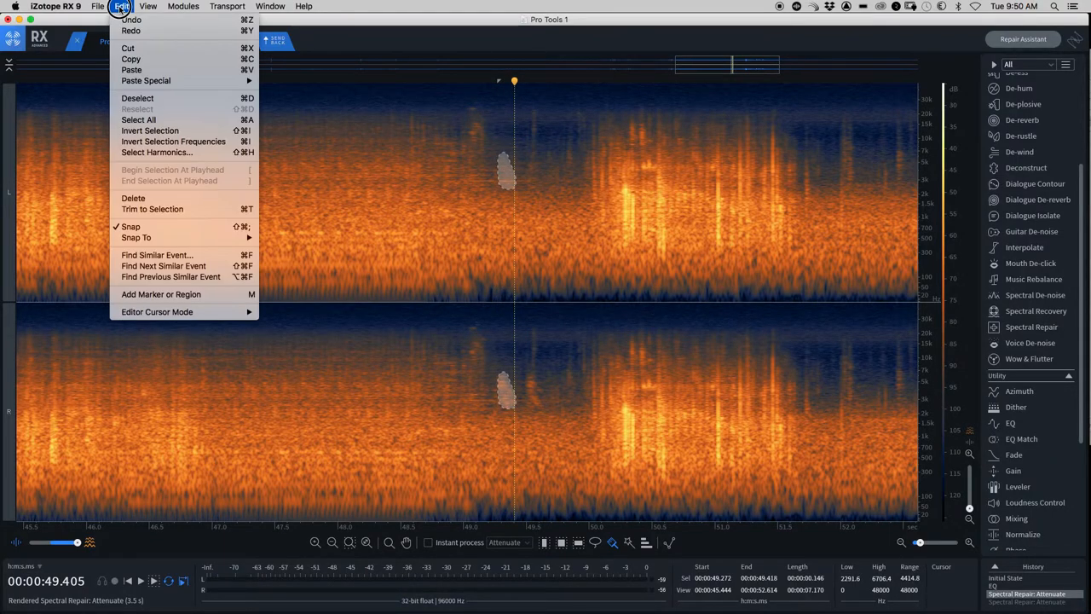
pyautogui.moveTo(156, 151)
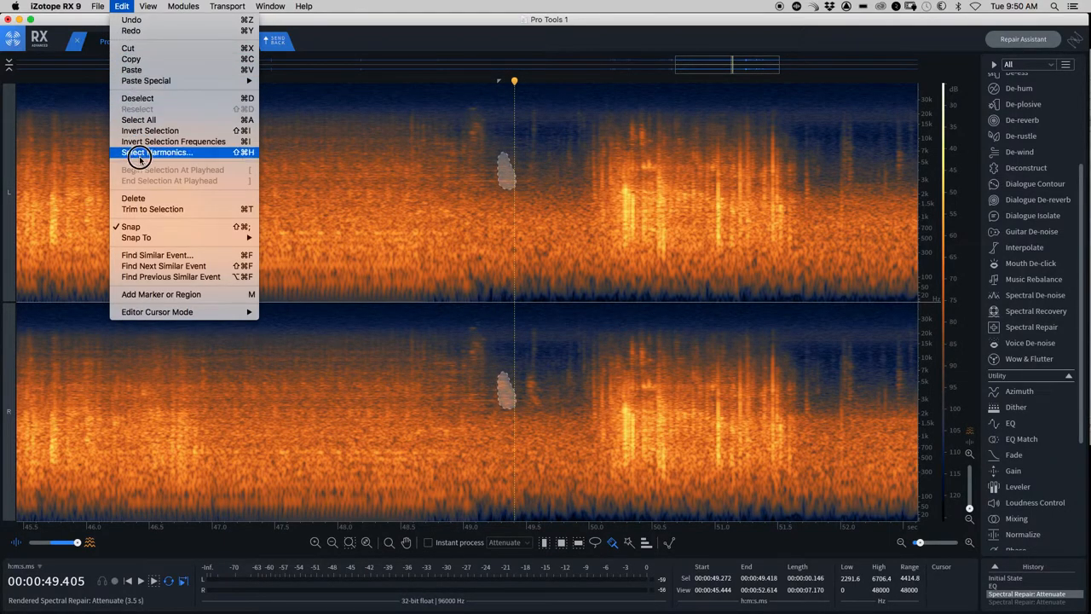
pyautogui.moveTo(157, 255)
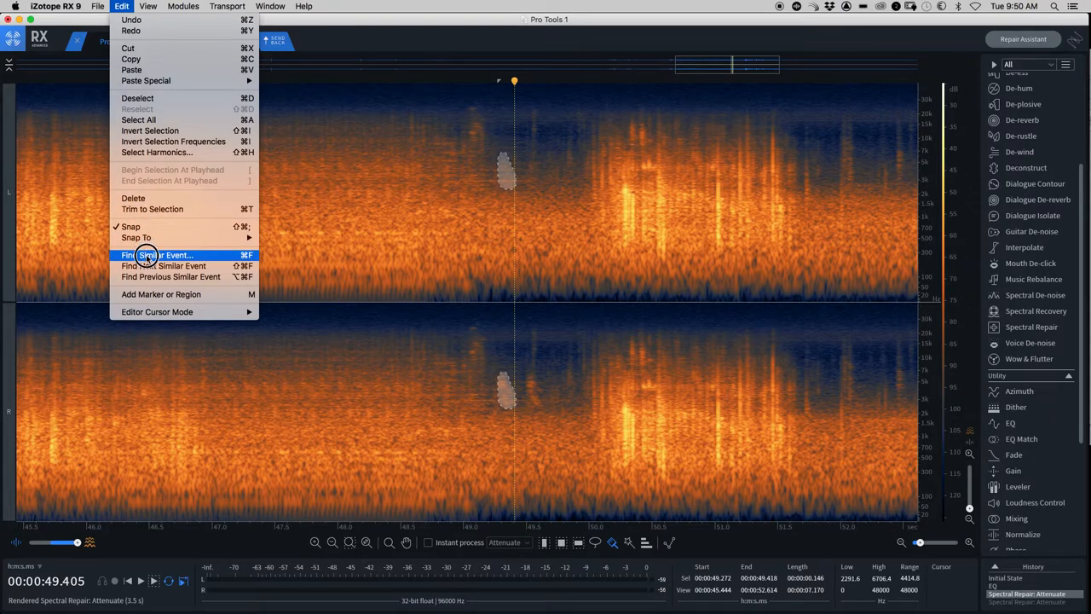
pyautogui.click(156, 254)
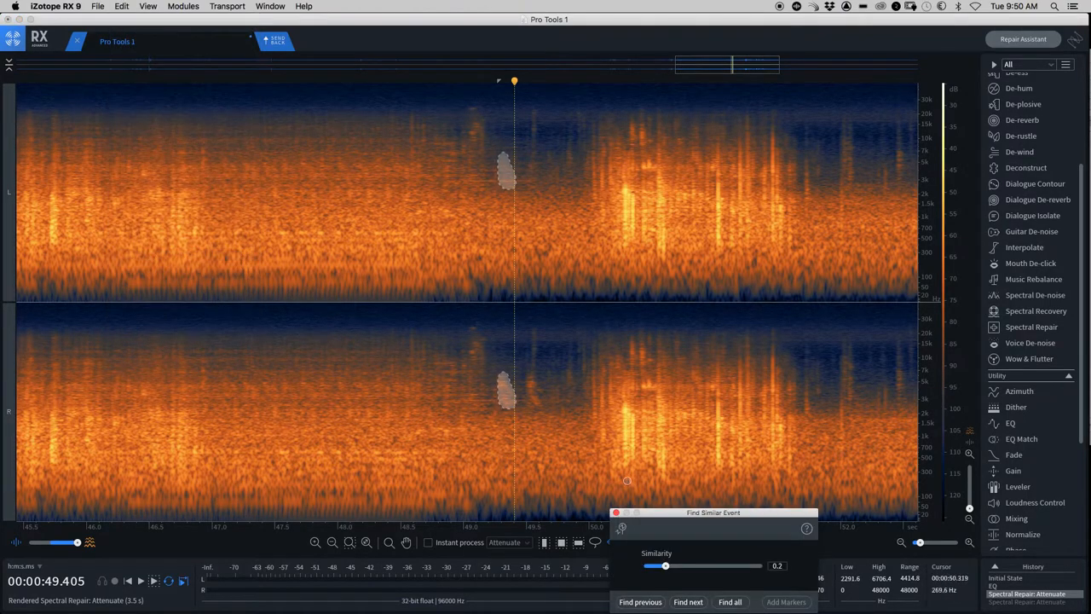
# Move the Find Similar Event window aside, find all matches at 0.2 similarity, and view the whole recording
pyautogui.moveTo(713, 513); pyautogui.dragTo(724, 323)
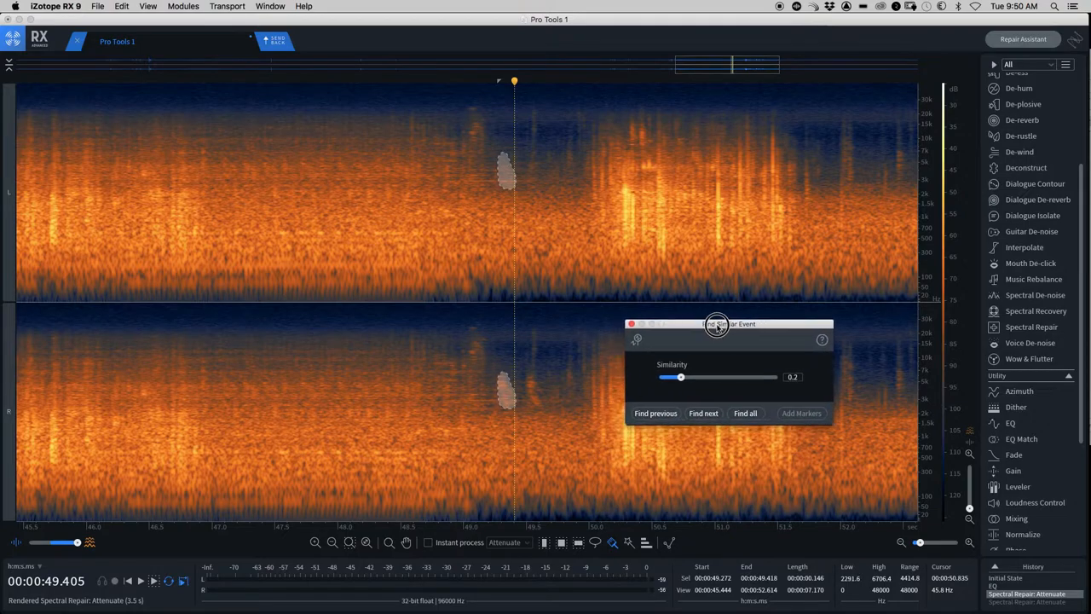
pyautogui.moveTo(716, 324); pyautogui.dragTo(746, 324)
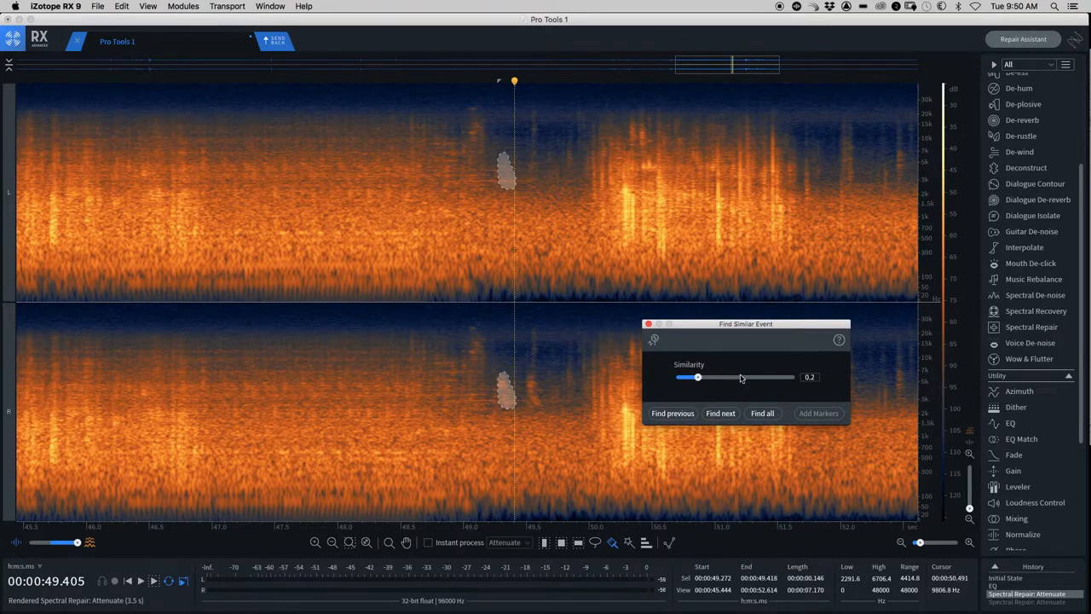
pyautogui.moveTo(766, 387)
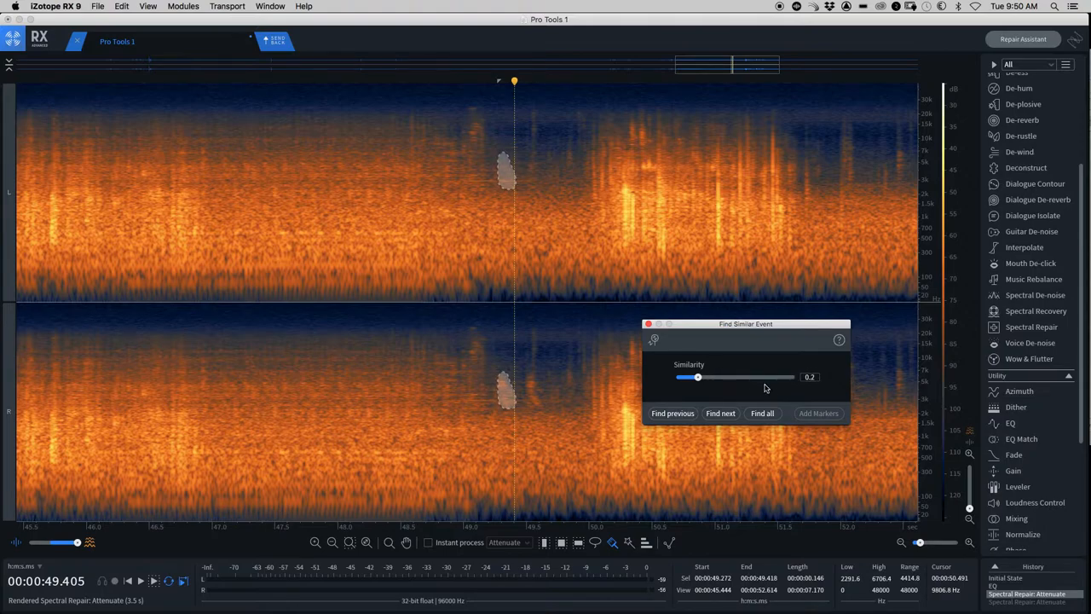
pyautogui.moveTo(786, 373)
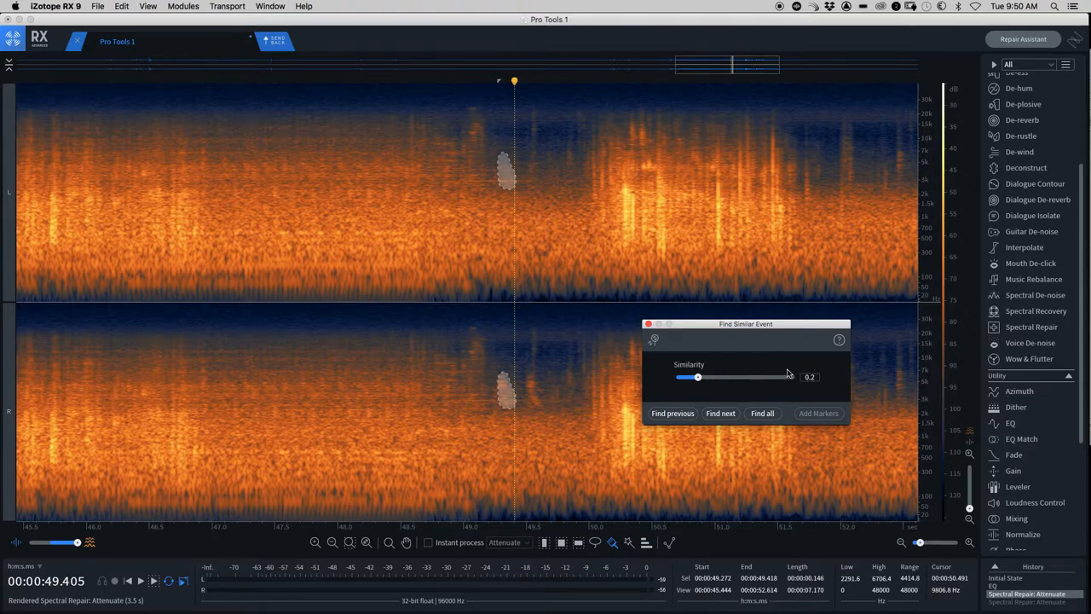
pyautogui.moveTo(783, 407)
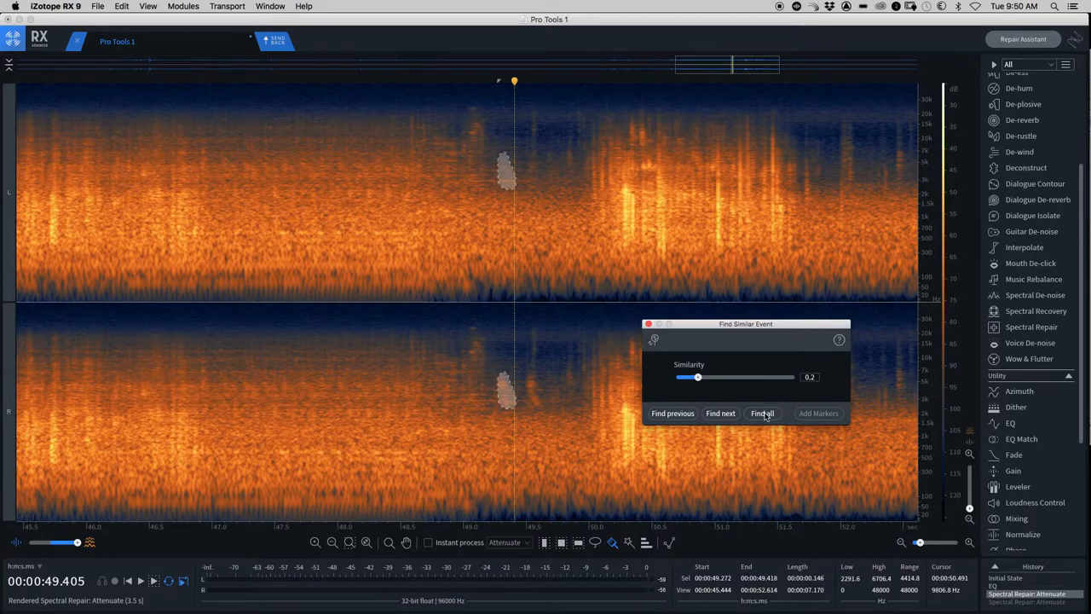
pyautogui.click(762, 413)
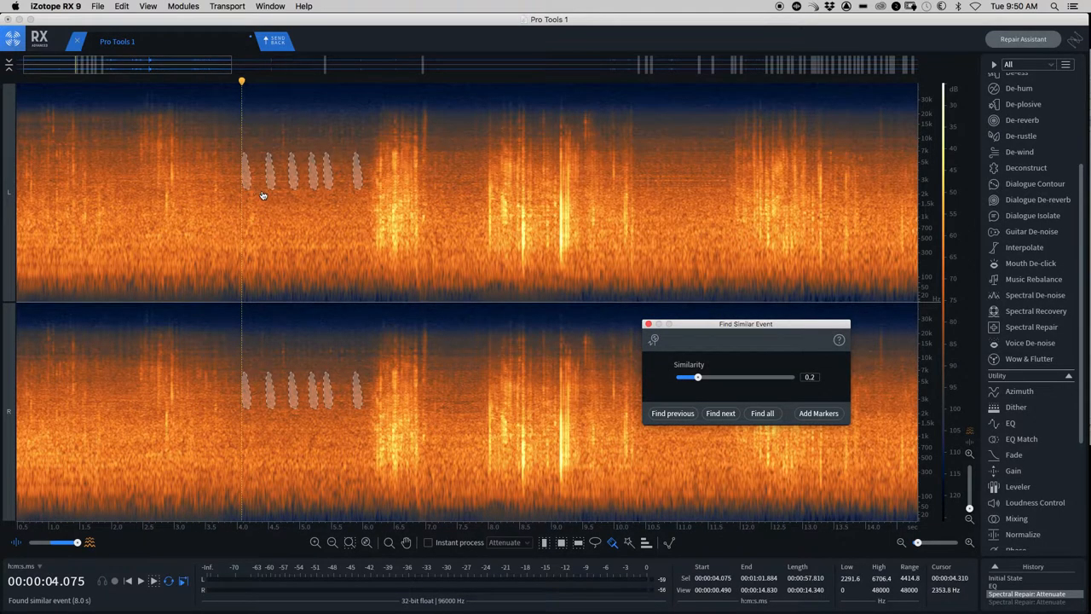
pyautogui.click(761, 413)
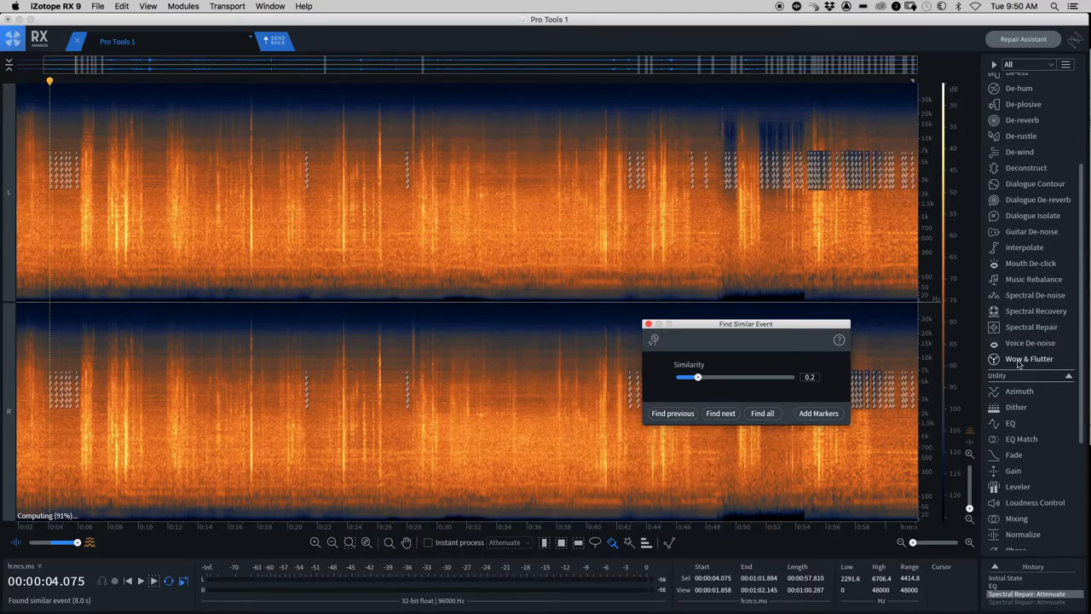
pyautogui.click(1031, 327)
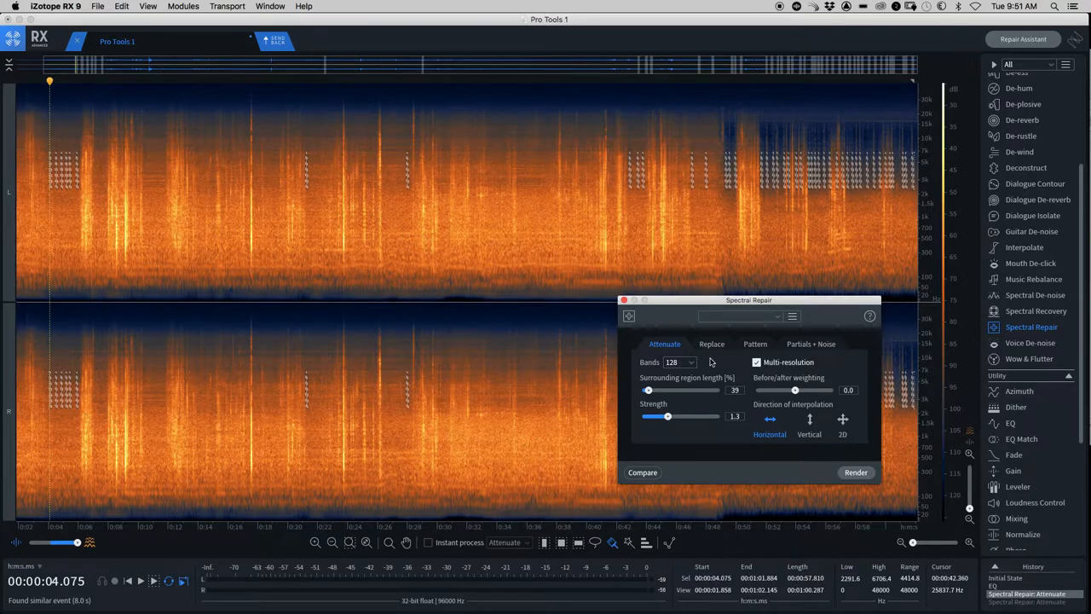
pyautogui.moveTo(671, 410)
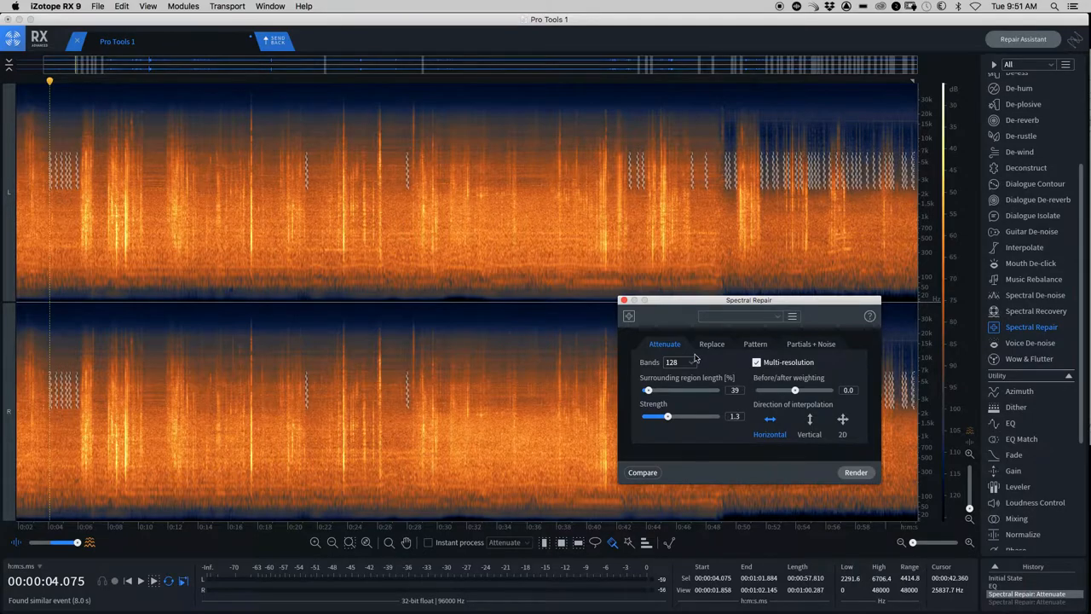
# Render Spectral Repair Attenuate with default settings on all matched chirps
pyautogui.click(855, 472)
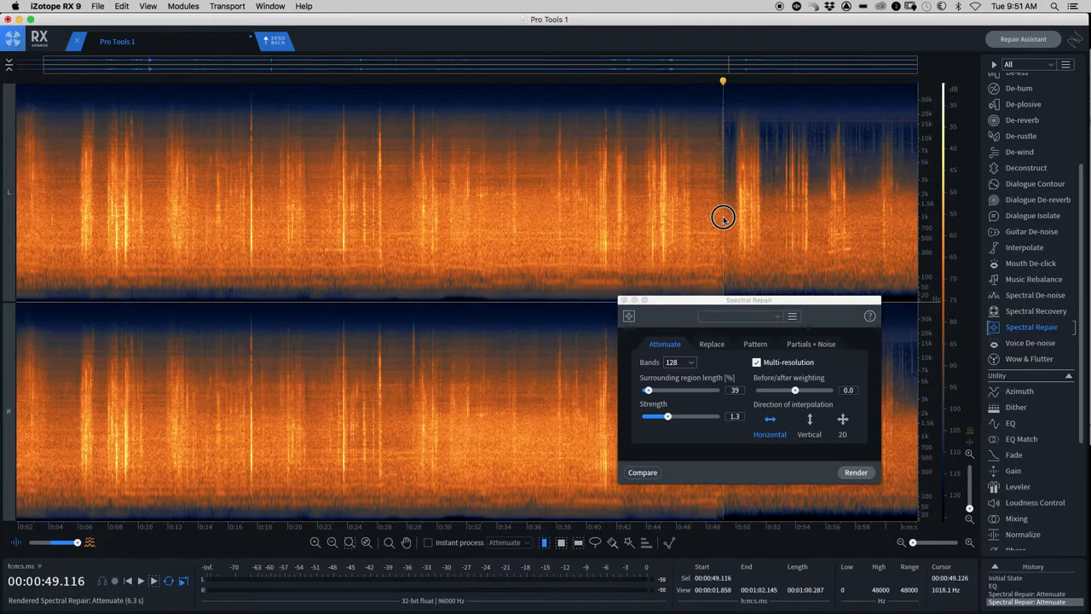
# Close Spectral Repair and place the playhead in the repaired recording's opening
pyautogui.click(856, 472)
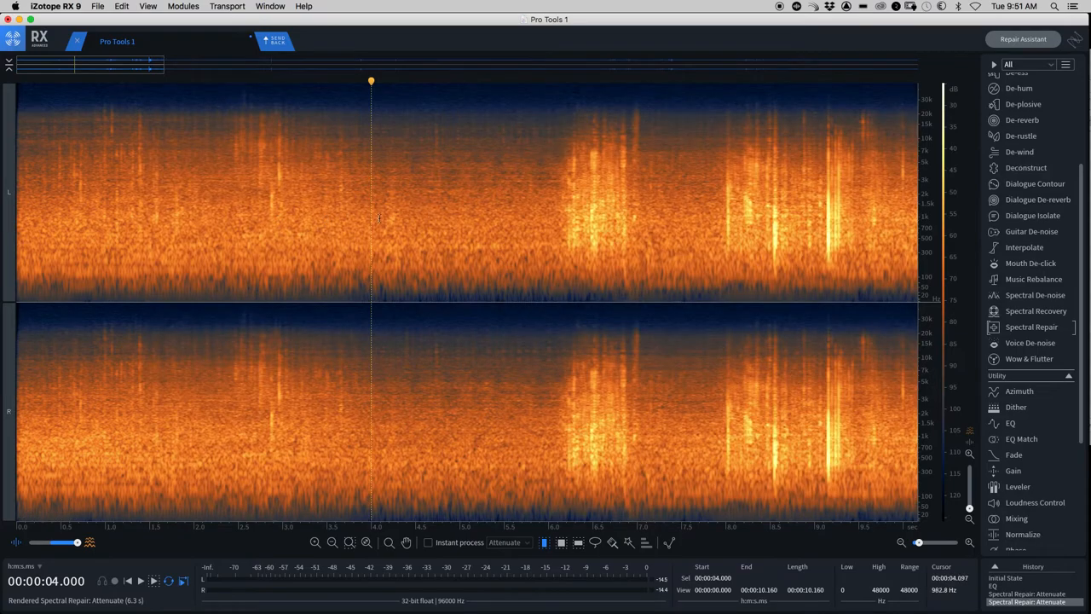
# Play back the repaired opening seconds, then stop playback
pyautogui.click(337, 211)
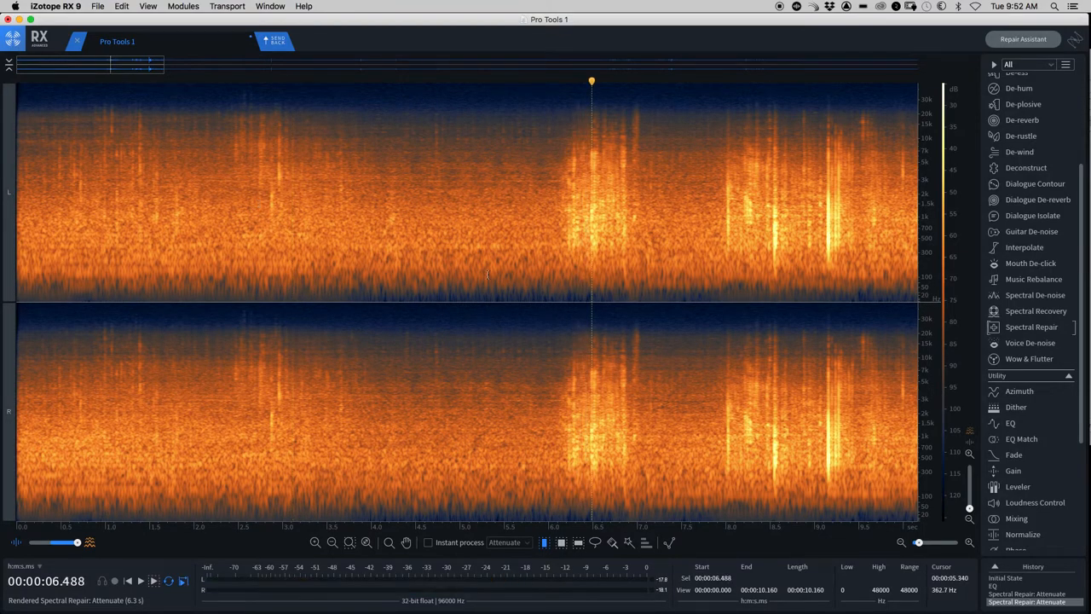
pyautogui.click(482, 410)
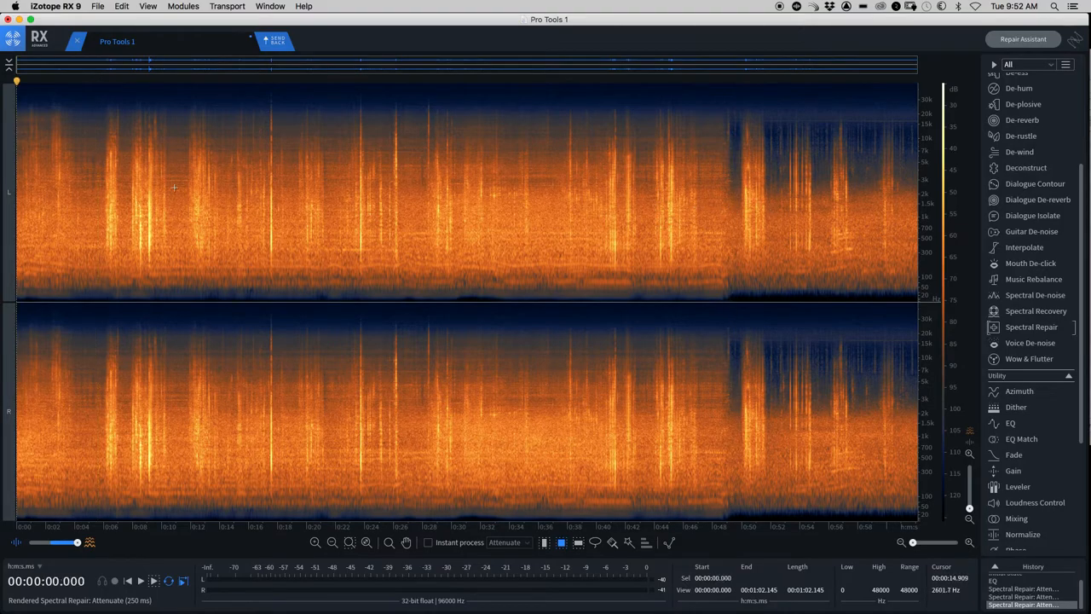
pyautogui.moveTo(546, 191)
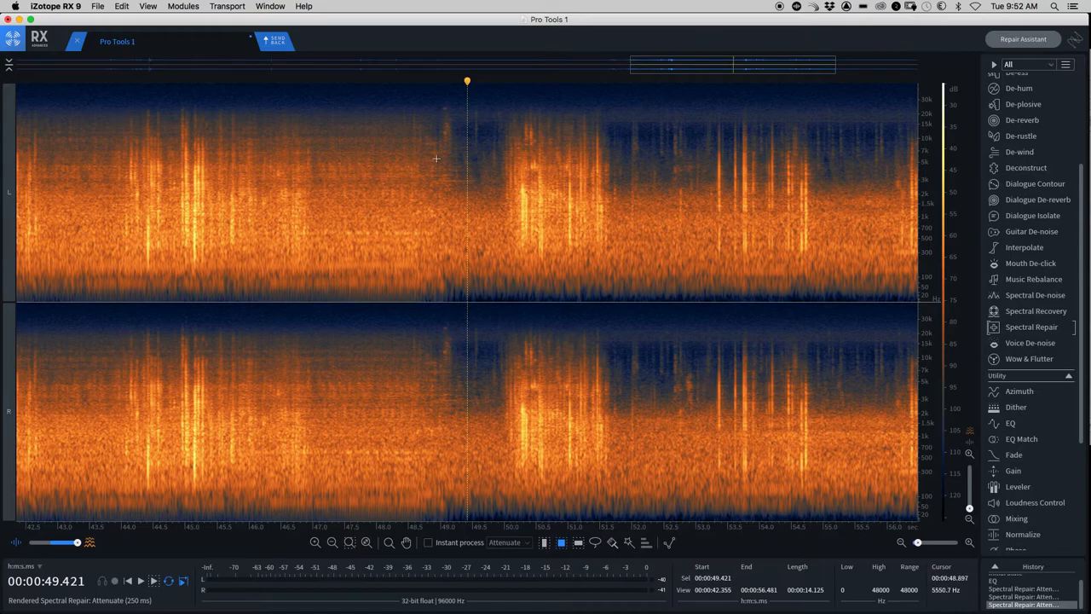
pyautogui.moveTo(468, 155)
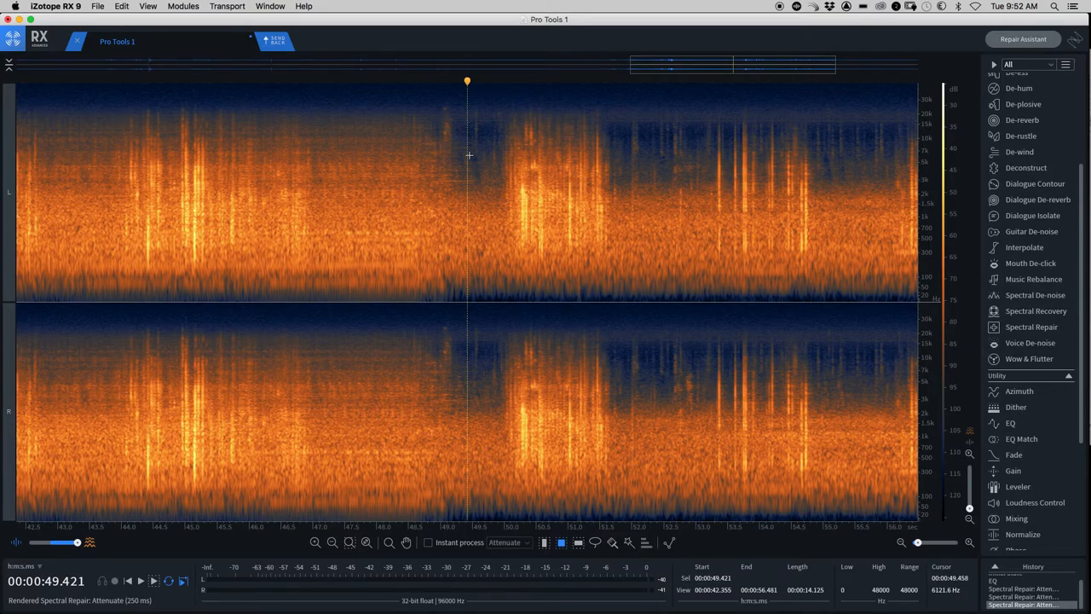
pyautogui.moveTo(756, 43)
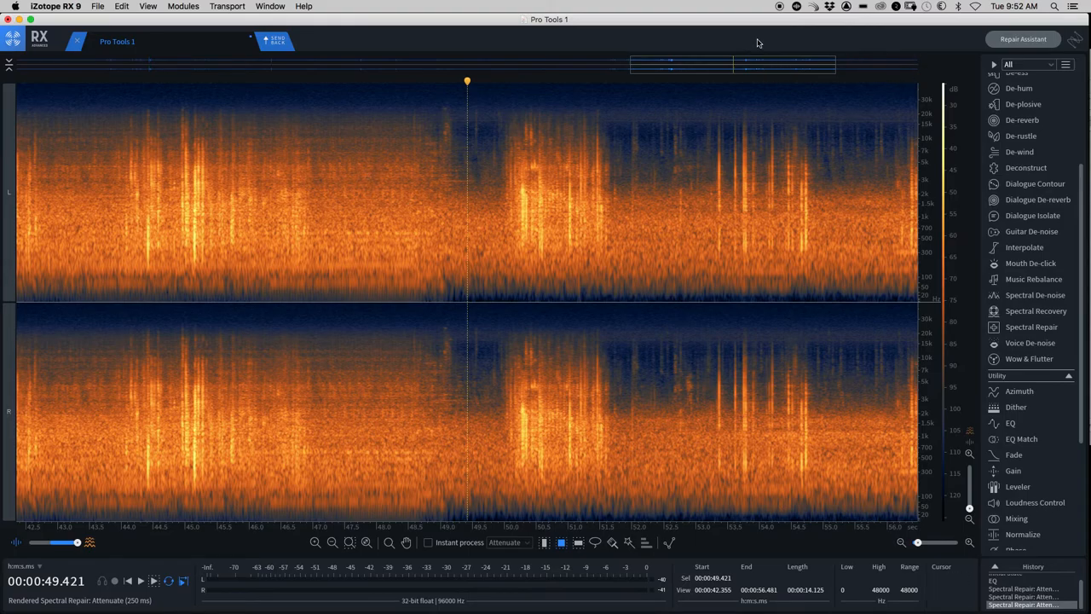
pyautogui.moveTo(791, 15)
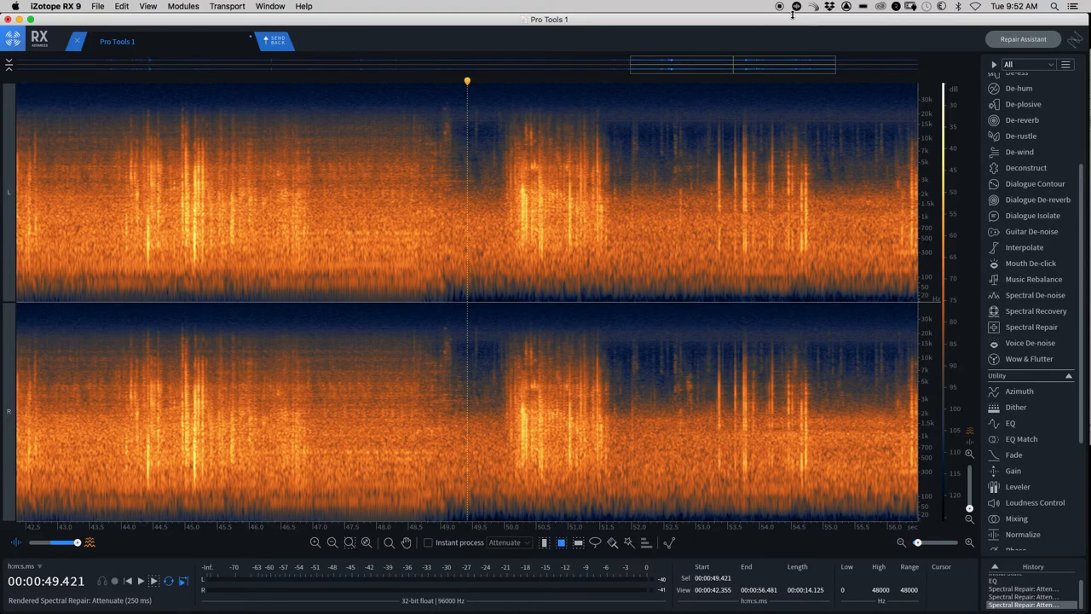